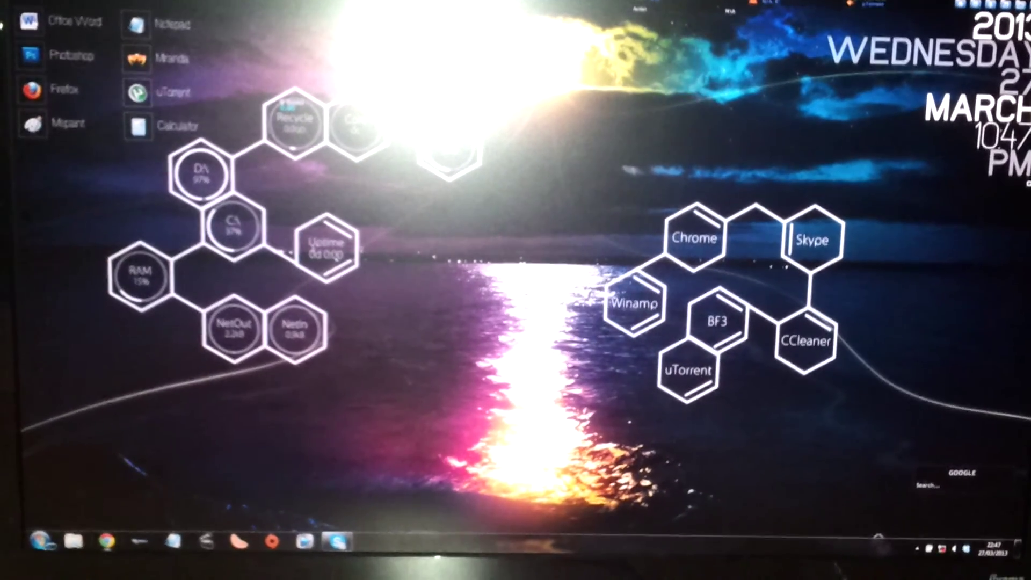
# Show the Start menu with recent programs and system places over the hexagon desktop.
pyautogui.click(40, 543)
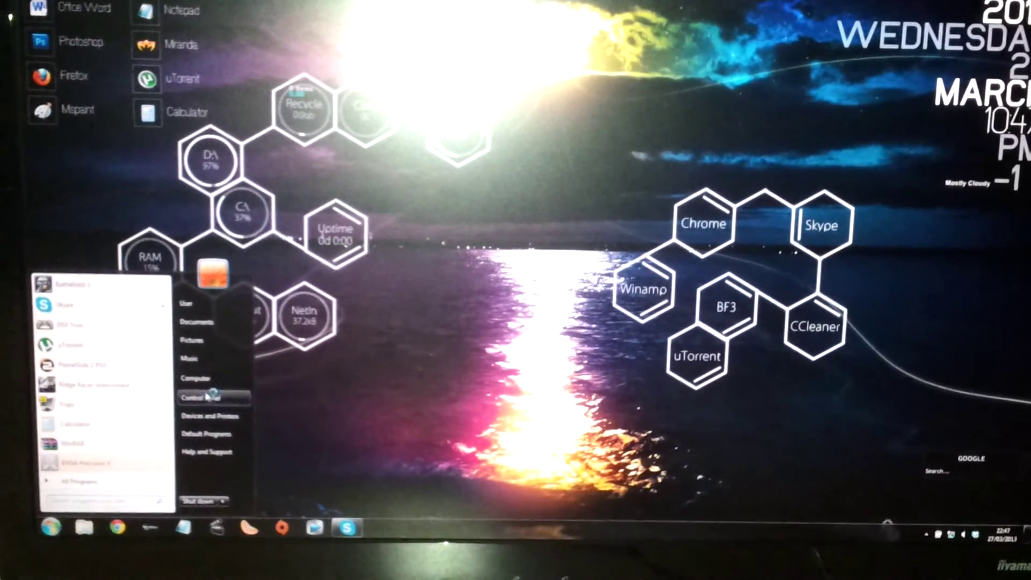